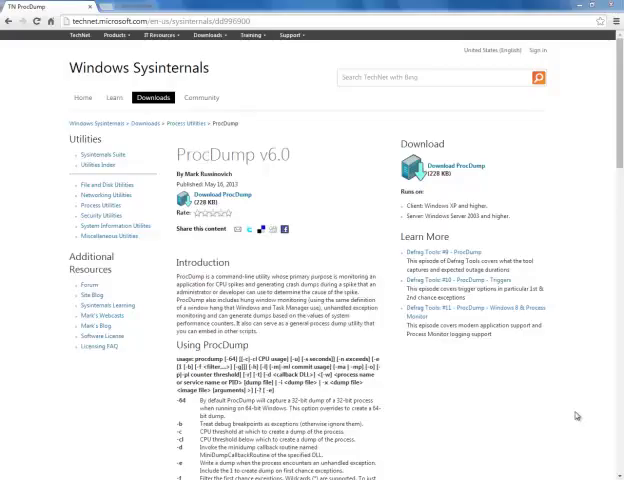
pyautogui.moveTo(406, 144)
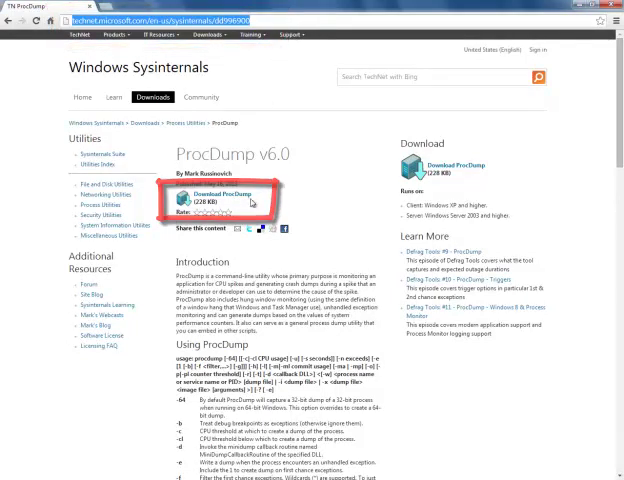
# Scroll the ProcDump v6.0 page down to the Using ProcDump section.
pyautogui.scroll(-3)
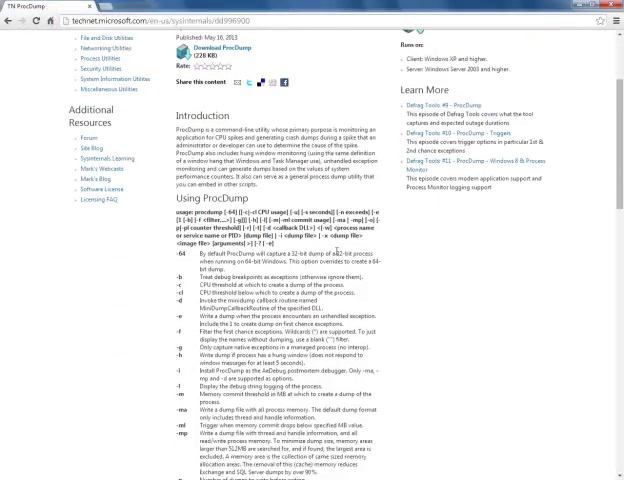
pyautogui.scroll(-3)
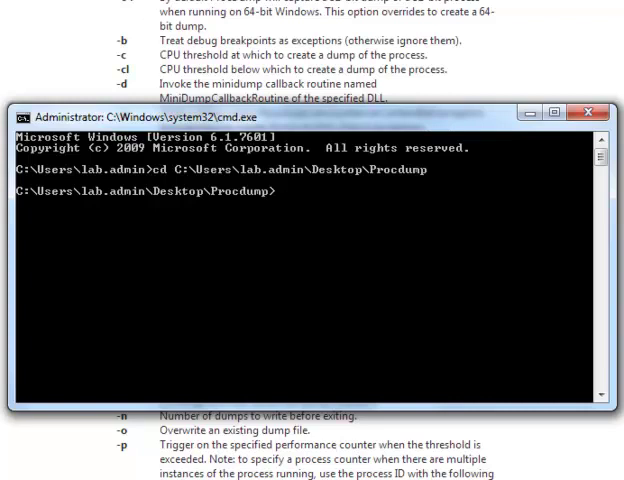
pyautogui.moveTo(324, 110)
pyautogui.write('procdump -e -ma -t -w perfrun.exe')
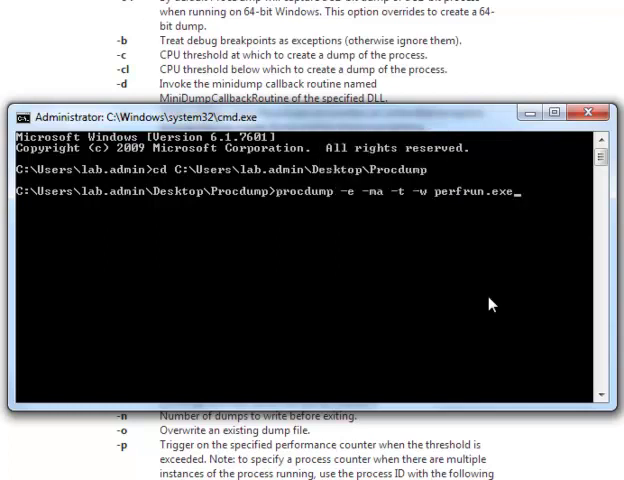
pyautogui.moveTo(516, 200)
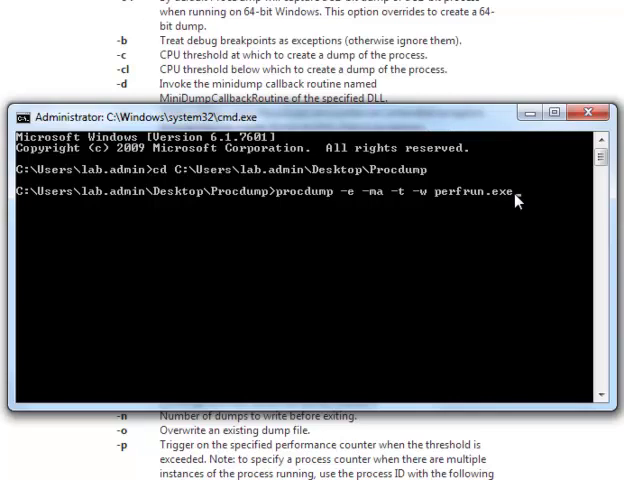
# Run procdump -e -ma -t -w perfrun.exe so it waits for perfrun.exe to start.
pyautogui.press('Return')
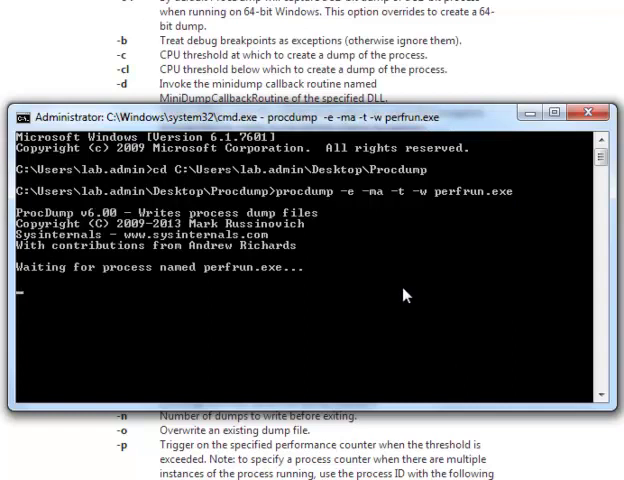
pyautogui.moveTo(360, 292)
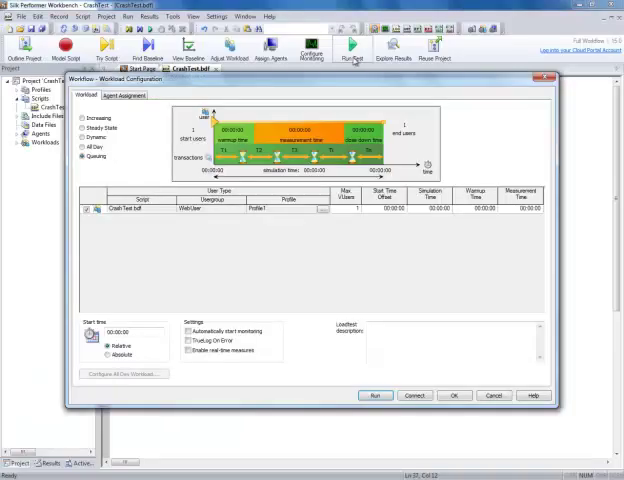
# Run the load test, confirming the New Results File Subfolder dialog.
pyautogui.click(374, 396)
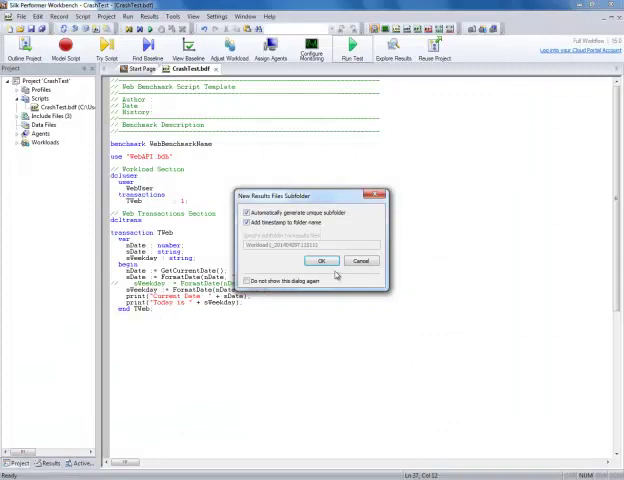
pyautogui.click(320, 260)
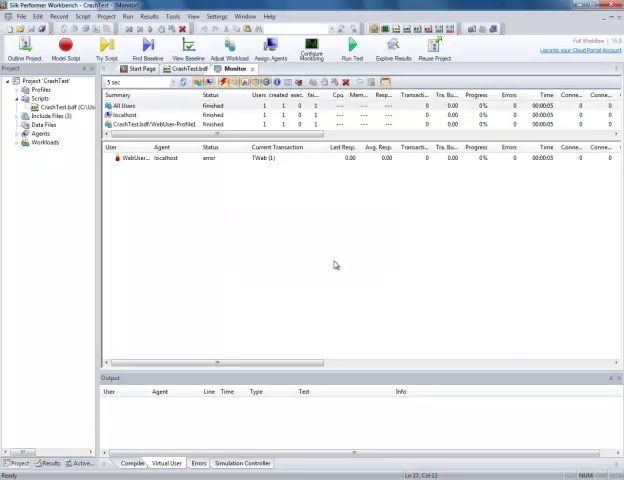
# Show the Load Test Summary reporting the virtual user's process terminated on localhost.
pyautogui.click(352, 46)
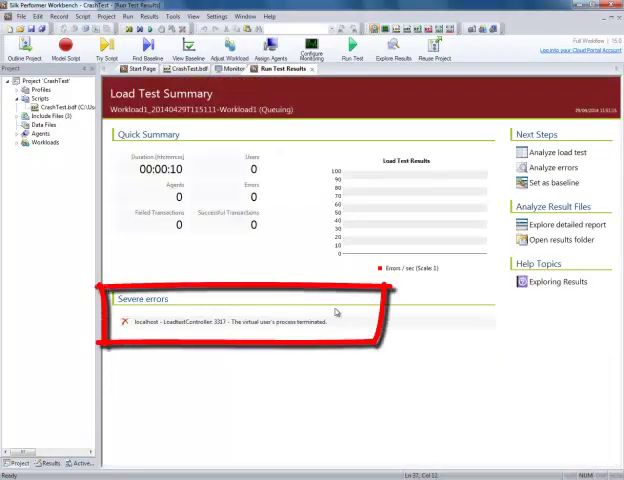
pyautogui.moveTo(224, 334)
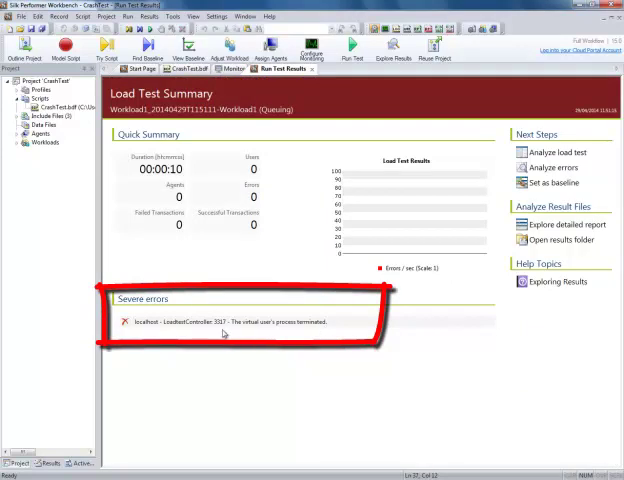
pyautogui.moveTo(184, 332)
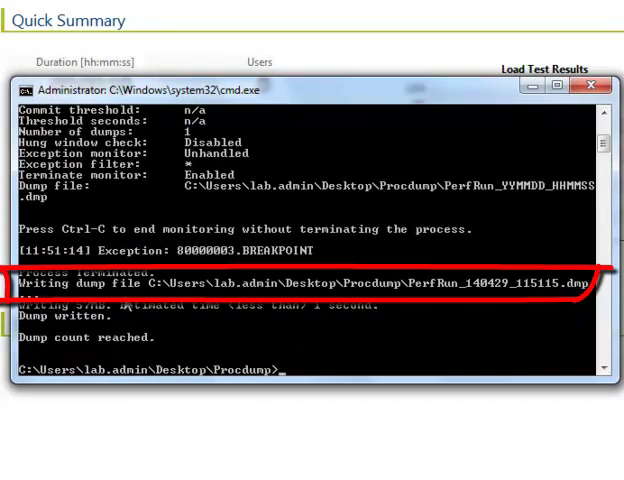
pyautogui.moveTo(552, 288)
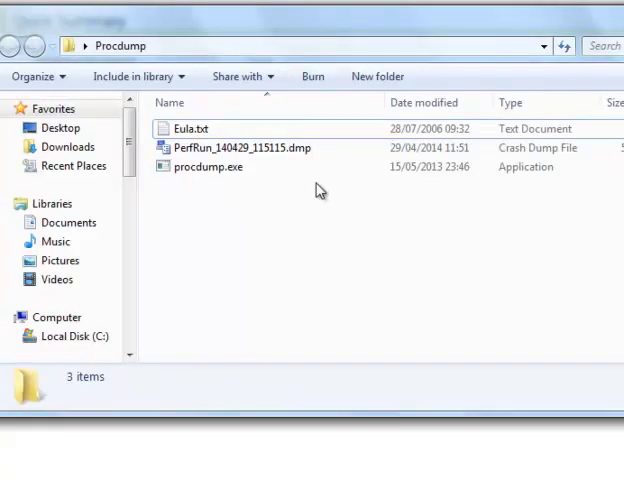
# Select PerfRun_140429_115115.dmp in the Procdump folder to show its 56.2 MB size.
pyautogui.click(244, 148)
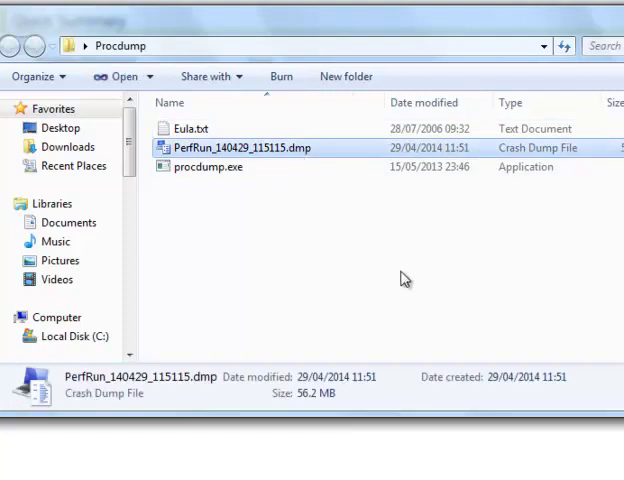